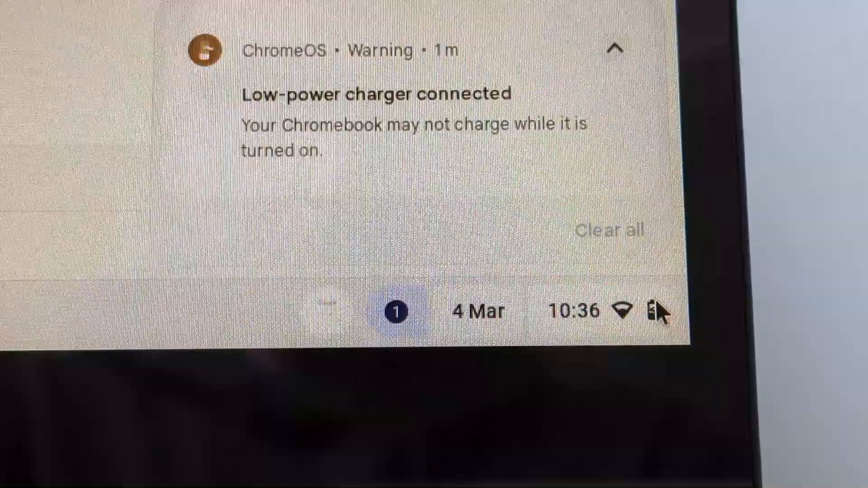
mouse_move(658, 310)
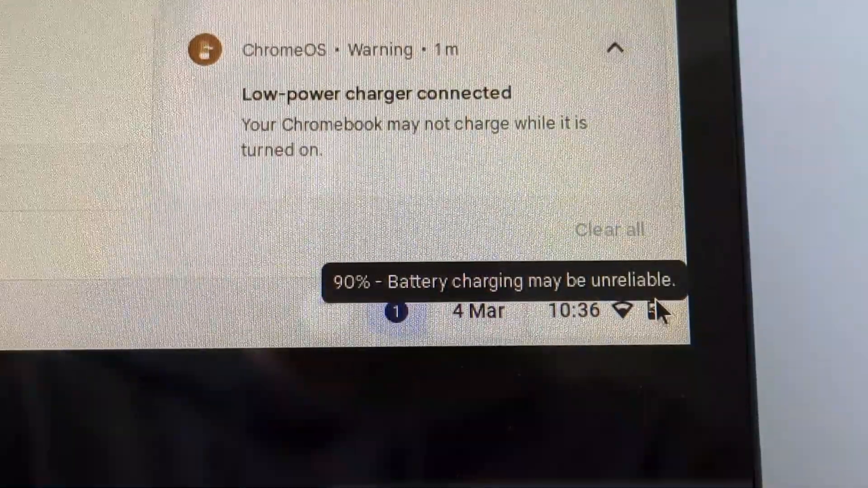